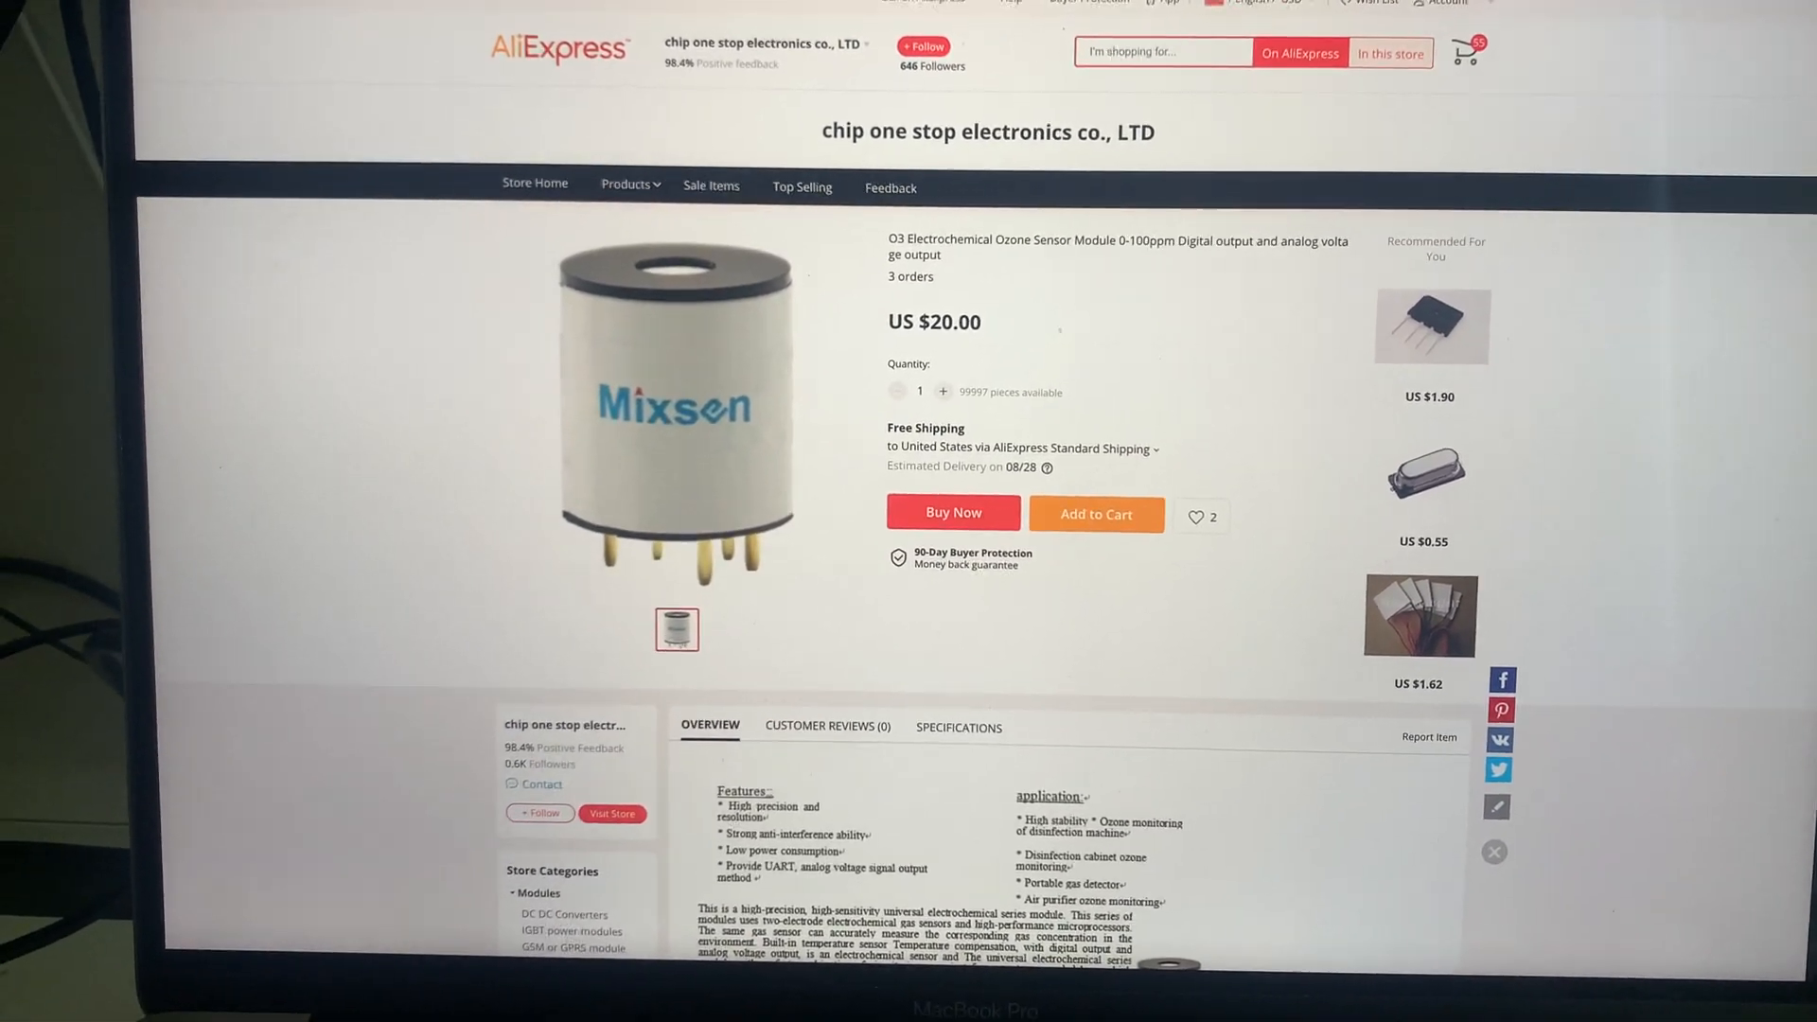
{"action": "scroll", "scroll_direction": "down", "scroll_amount": 3}
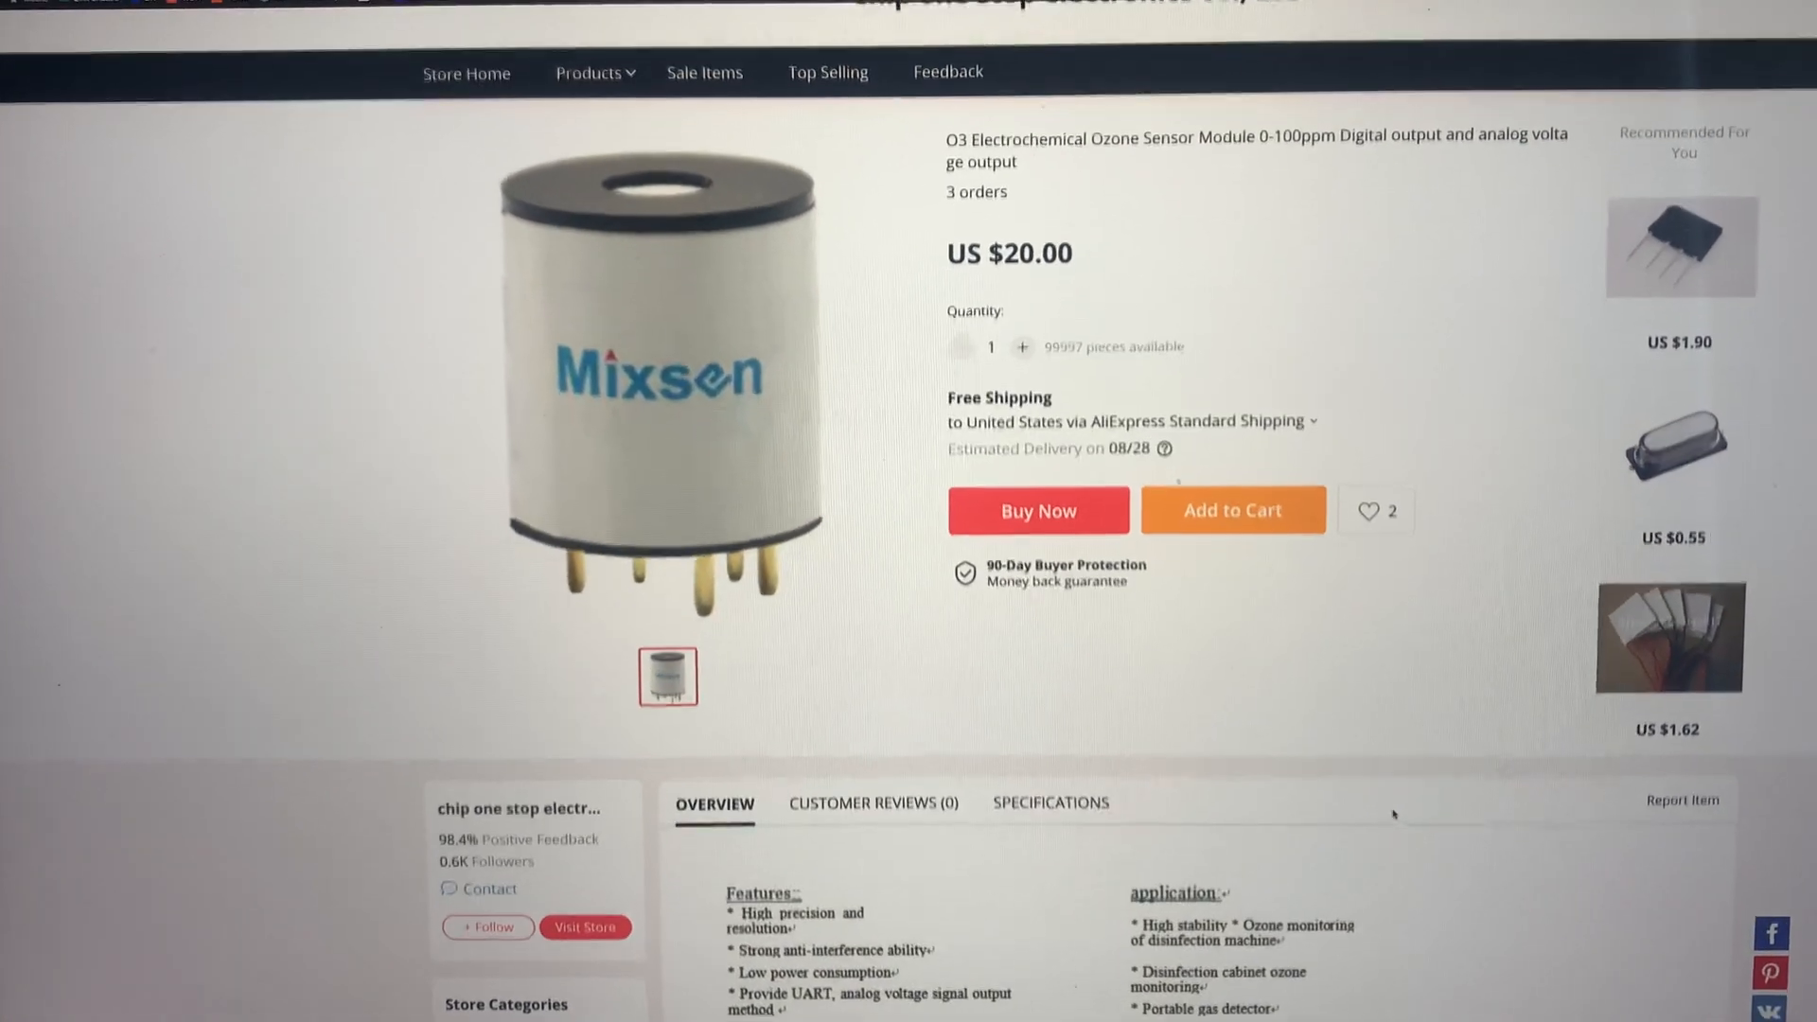
{"action": "scroll", "scroll_direction": "down", "scroll_amount": 3}
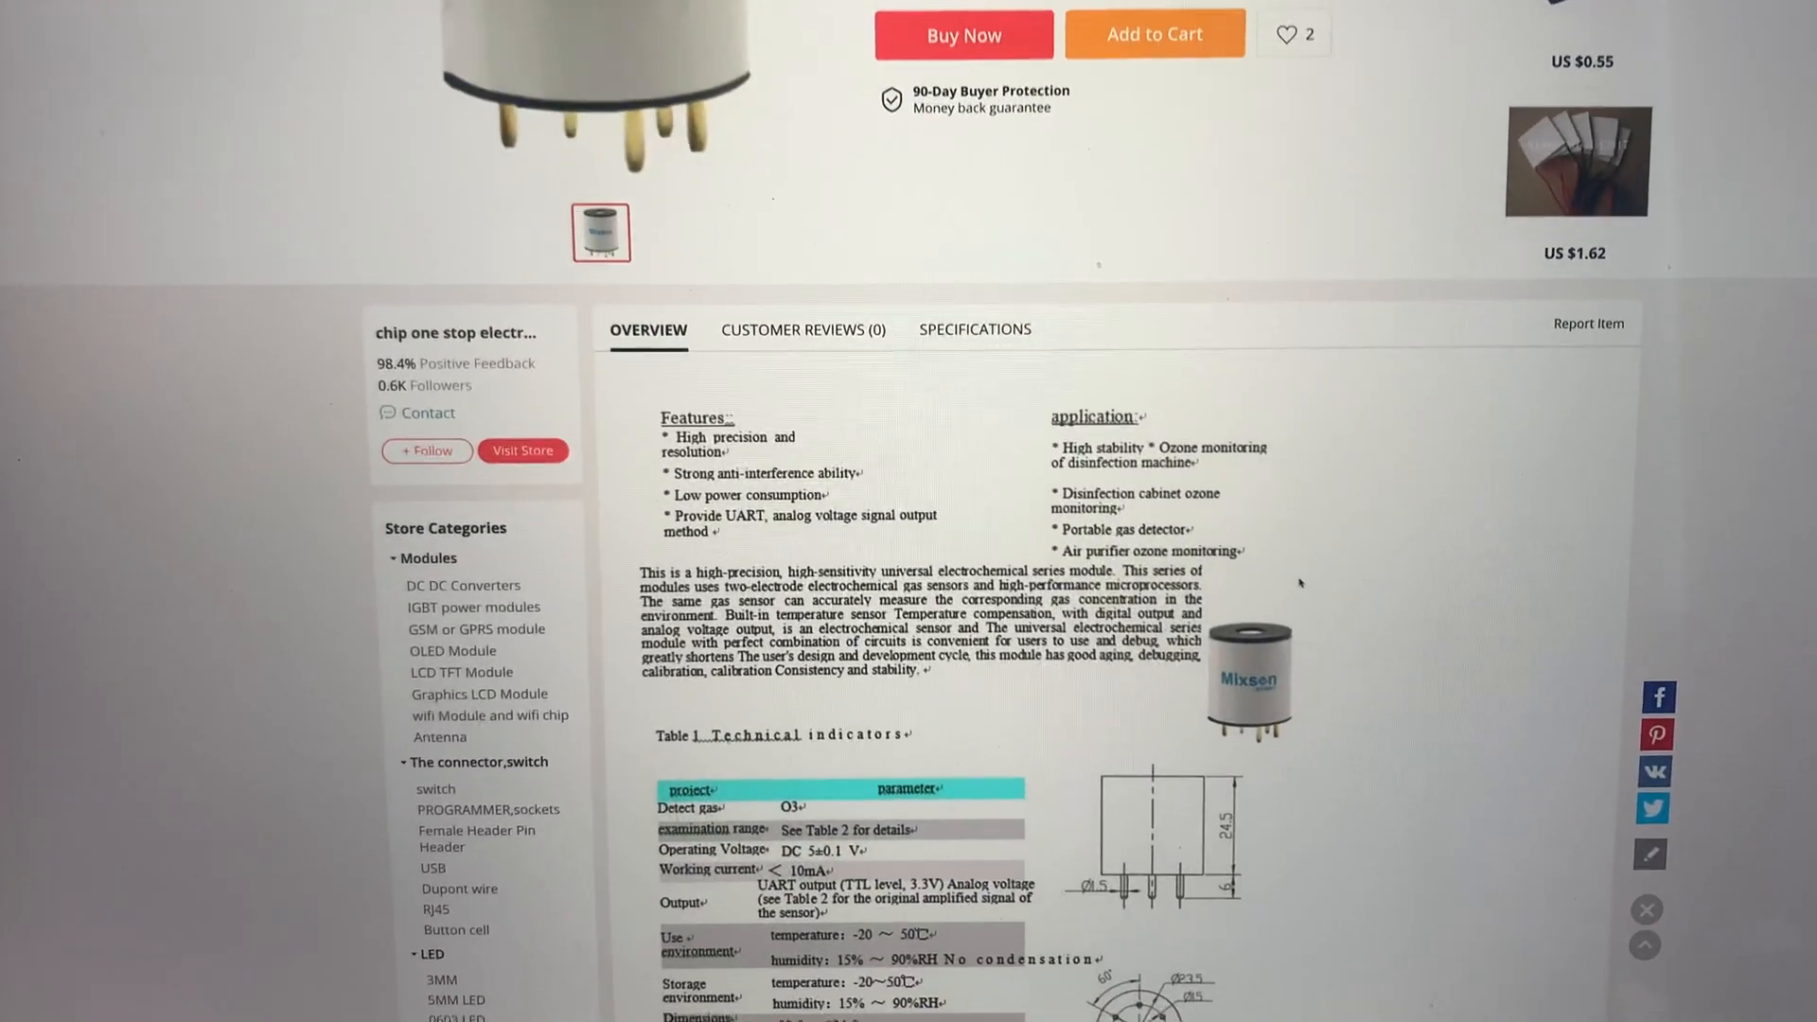
{"action": "scroll", "scroll_direction": "down", "scroll_amount": 3}
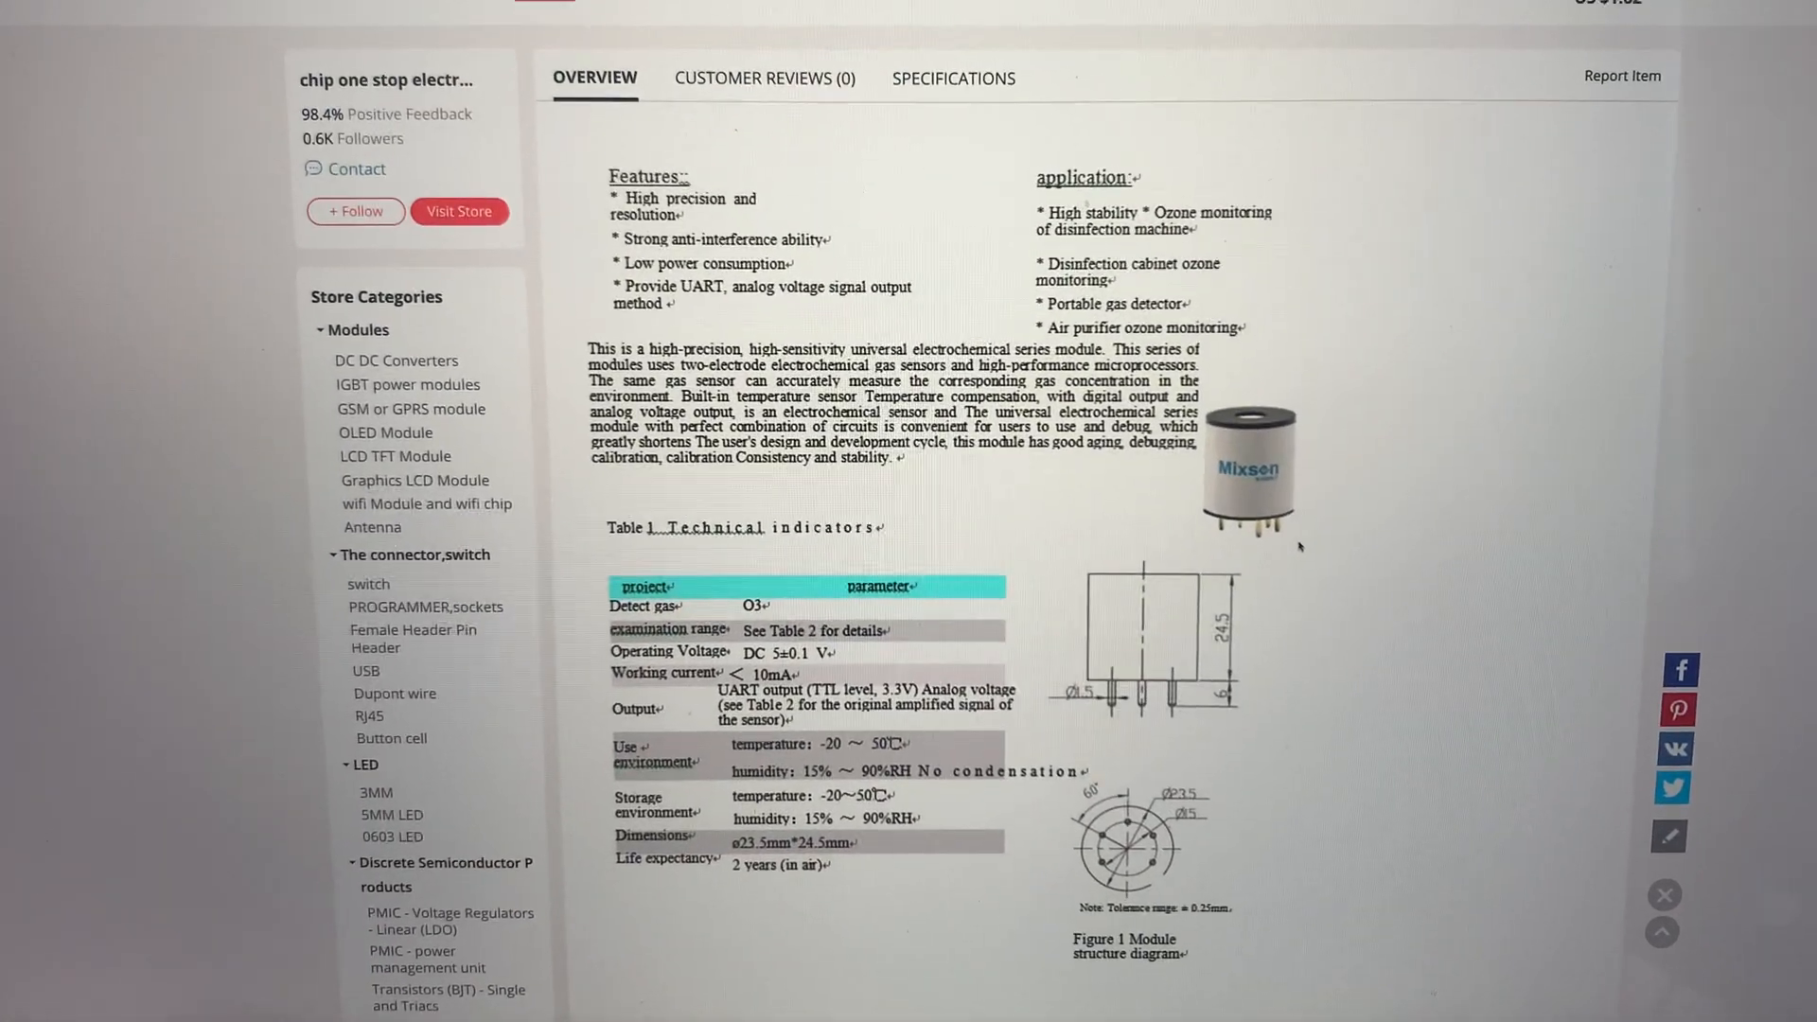
{"action": "scroll", "scroll_direction": "down", "scroll_amount": 3}
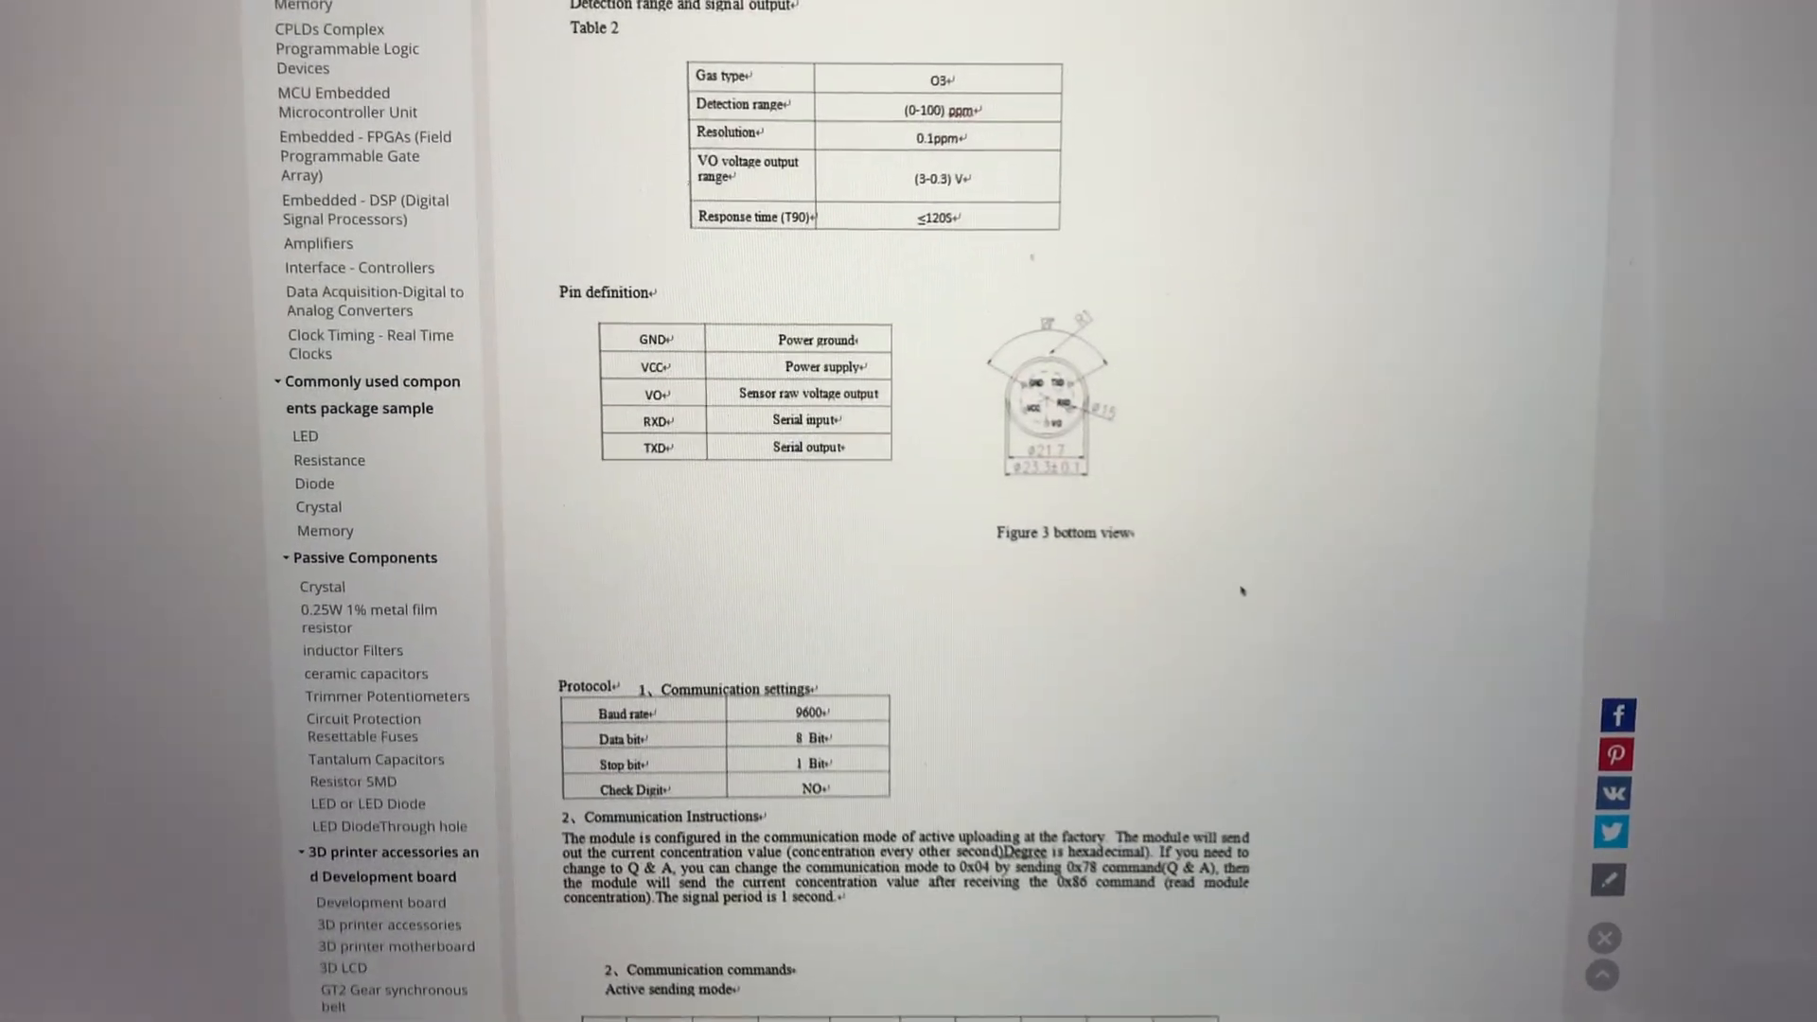
{"action": "scroll", "scroll_direction": "down", "scroll_amount": 3}
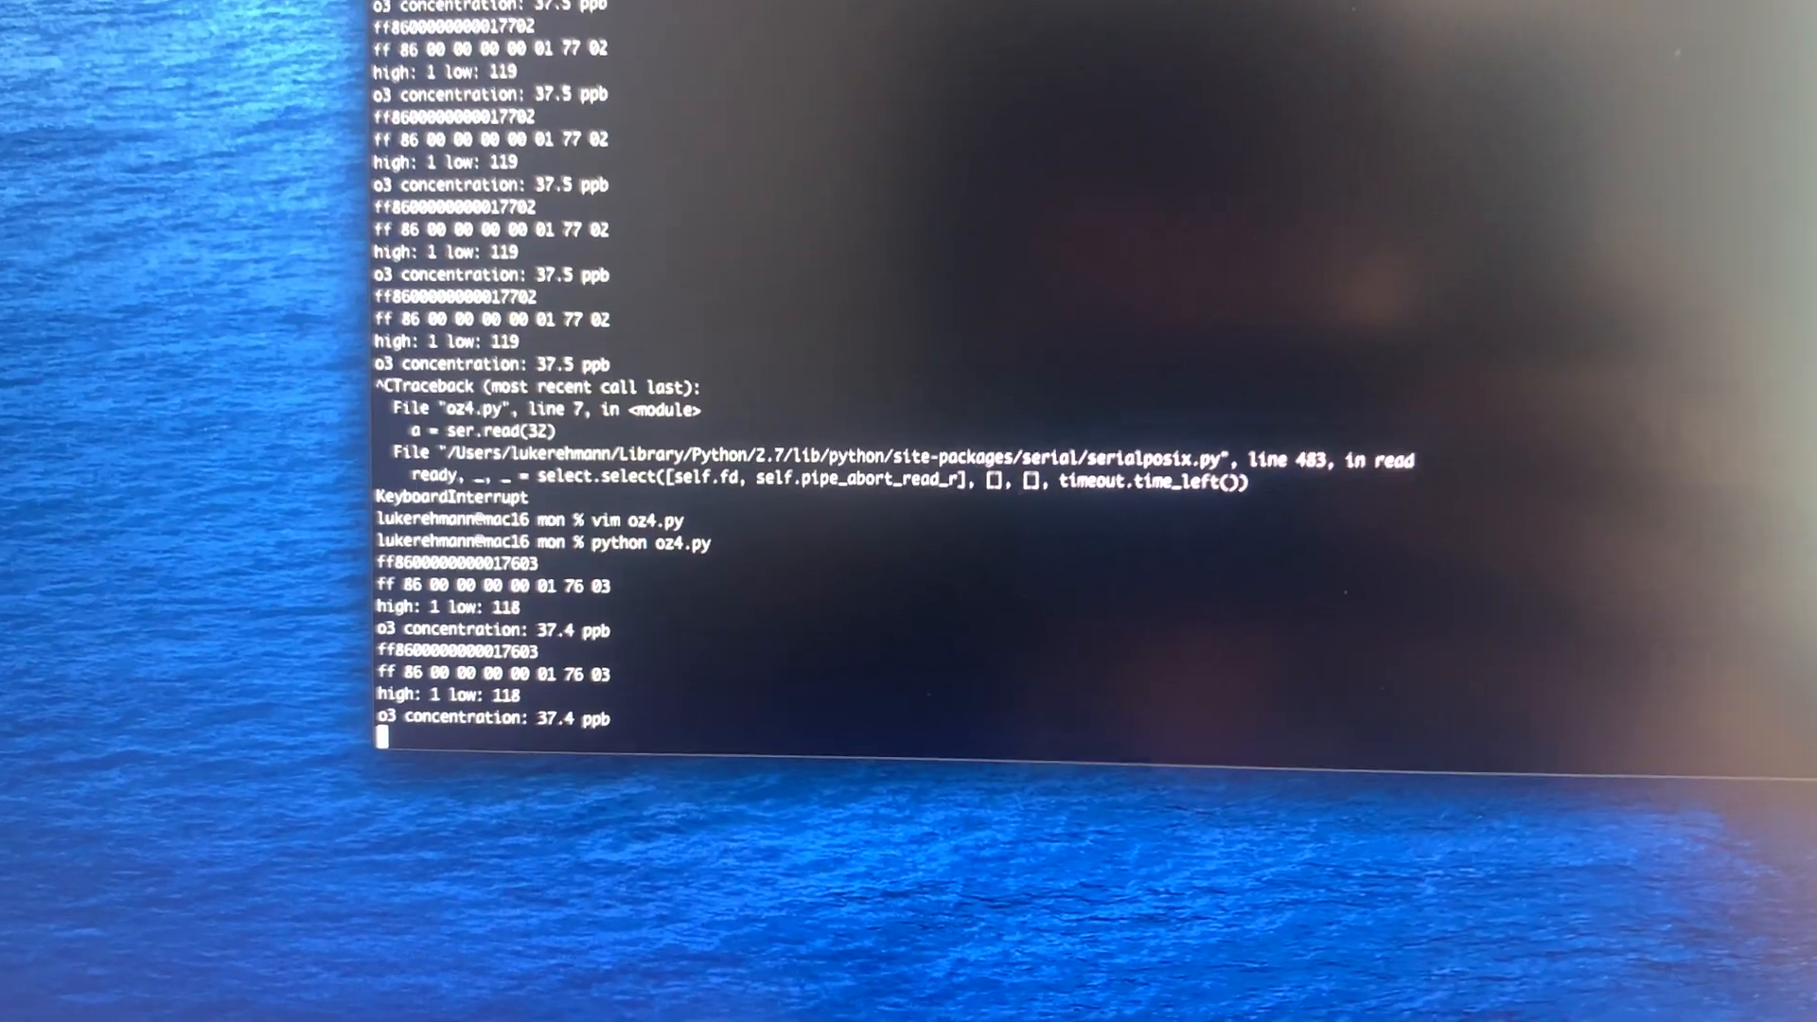
{"action": "scroll", "scroll_direction": "down", "scroll_amount": 3}
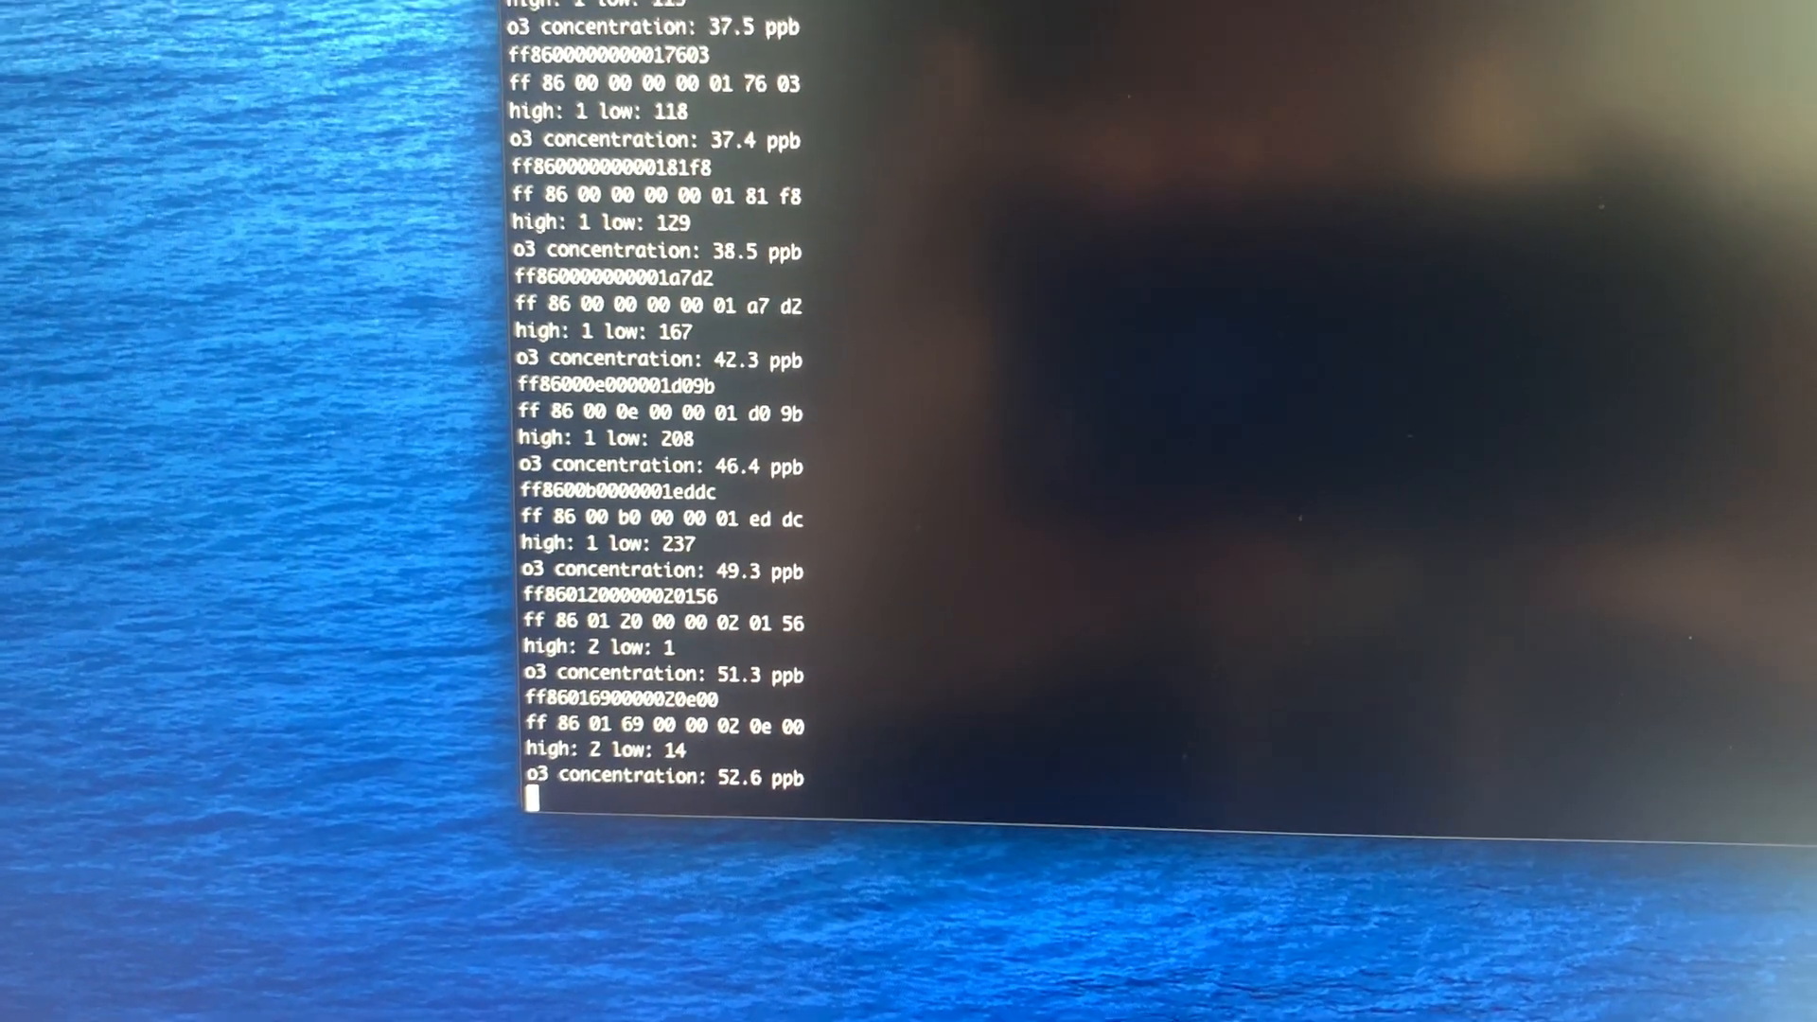
{"action": "scroll", "scroll_direction": "down", "scroll_amount": 3}
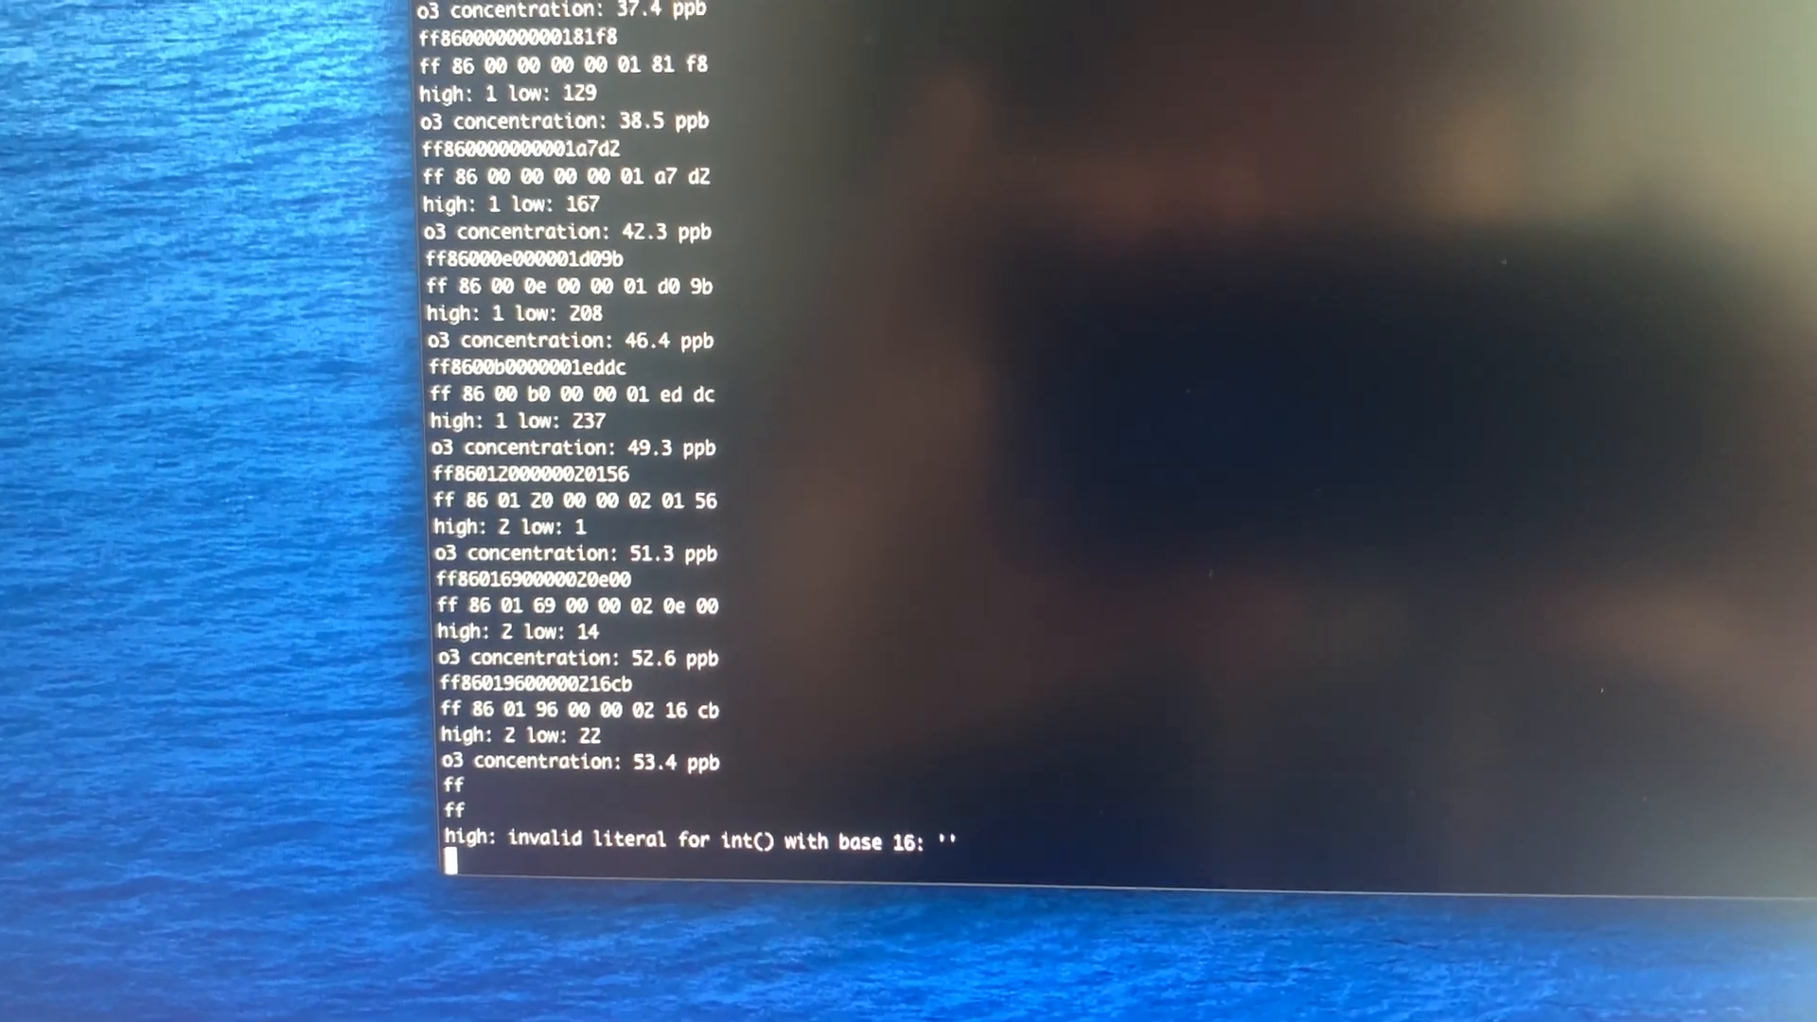
{"action": "scroll", "scroll_direction": "down", "scroll_amount": 3}
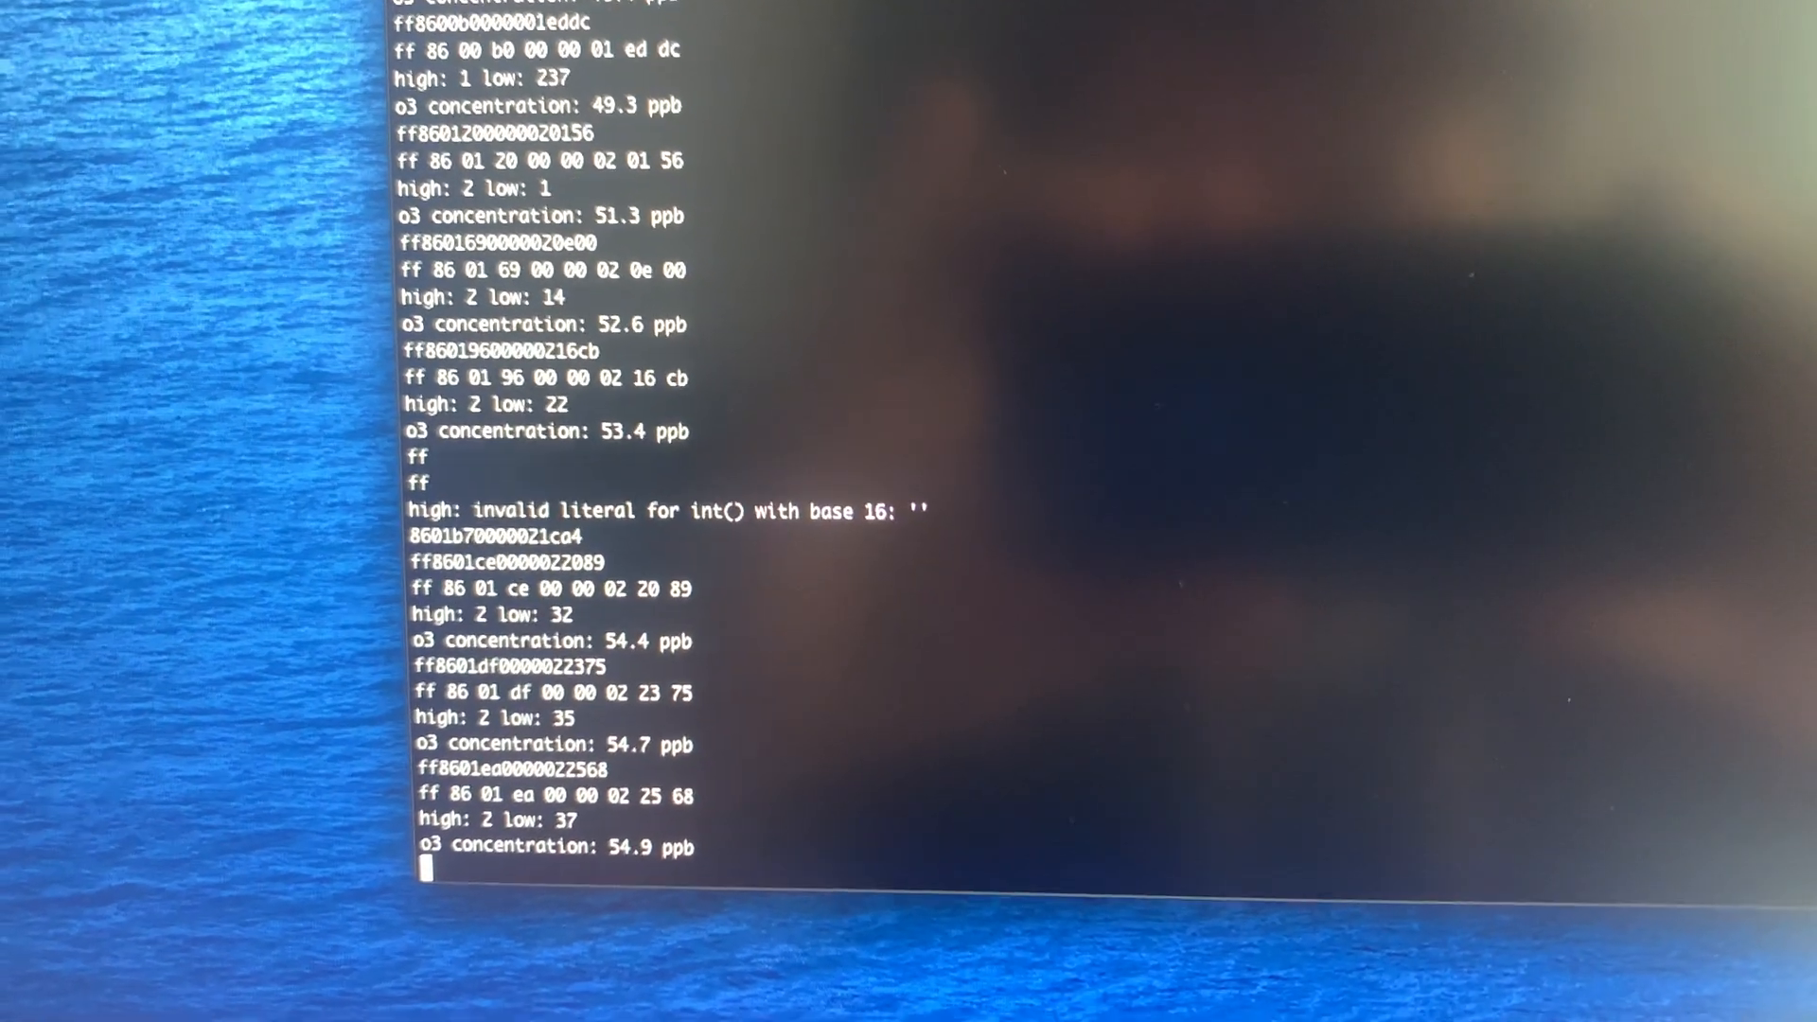
{"action": "scroll", "scroll_direction": "down", "scroll_amount": 3}
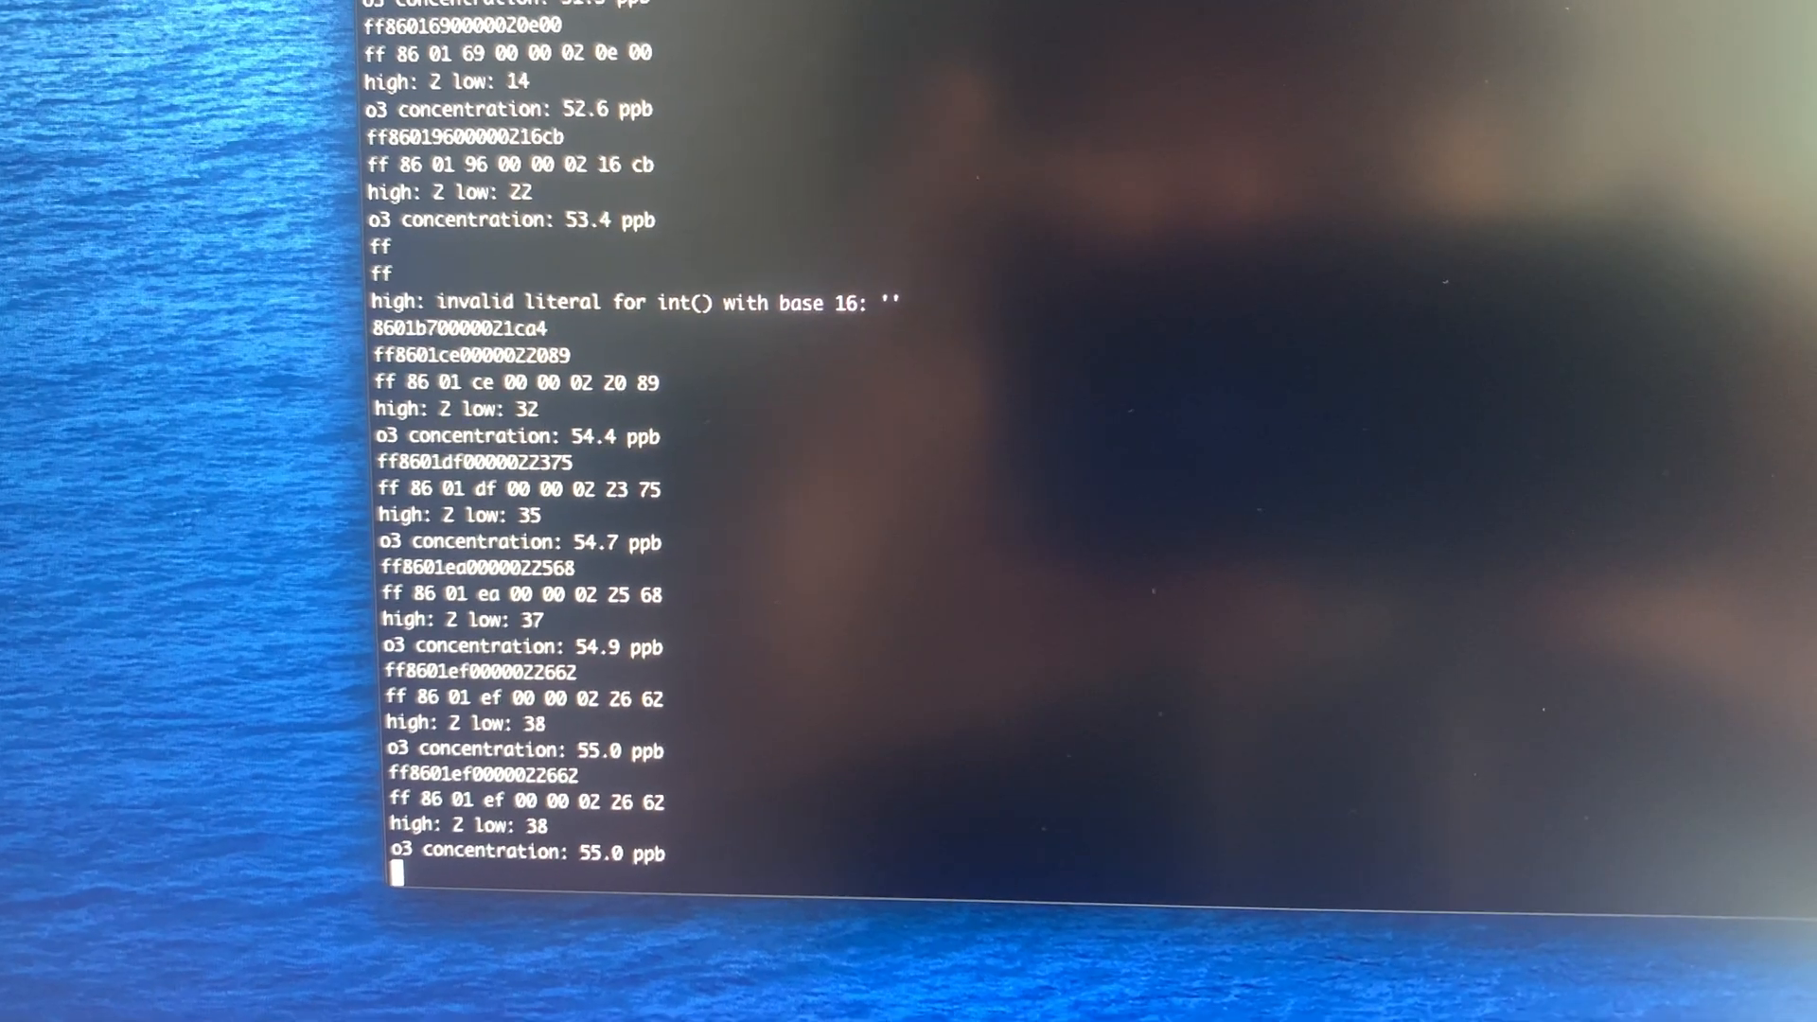
{"action": "scroll", "scroll_direction": "down", "scroll_amount": 3}
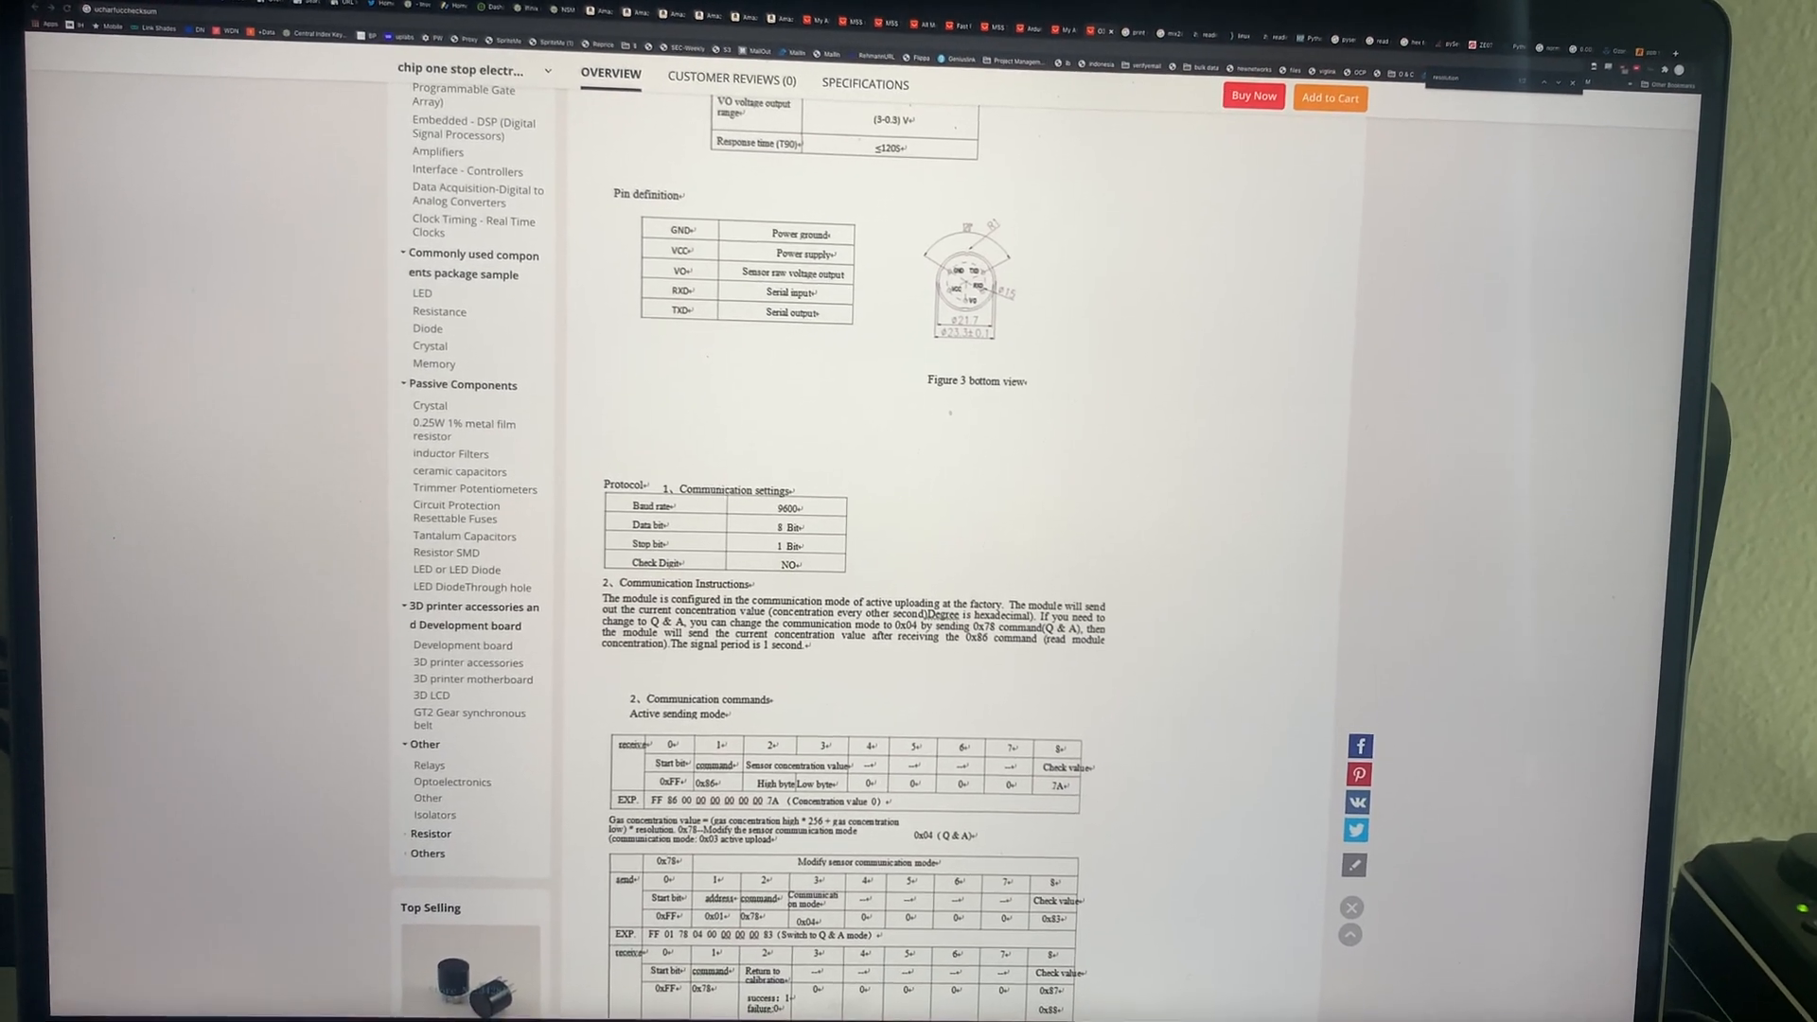
{"action": "scroll", "scroll_direction": "up", "scroll_amount": 3}
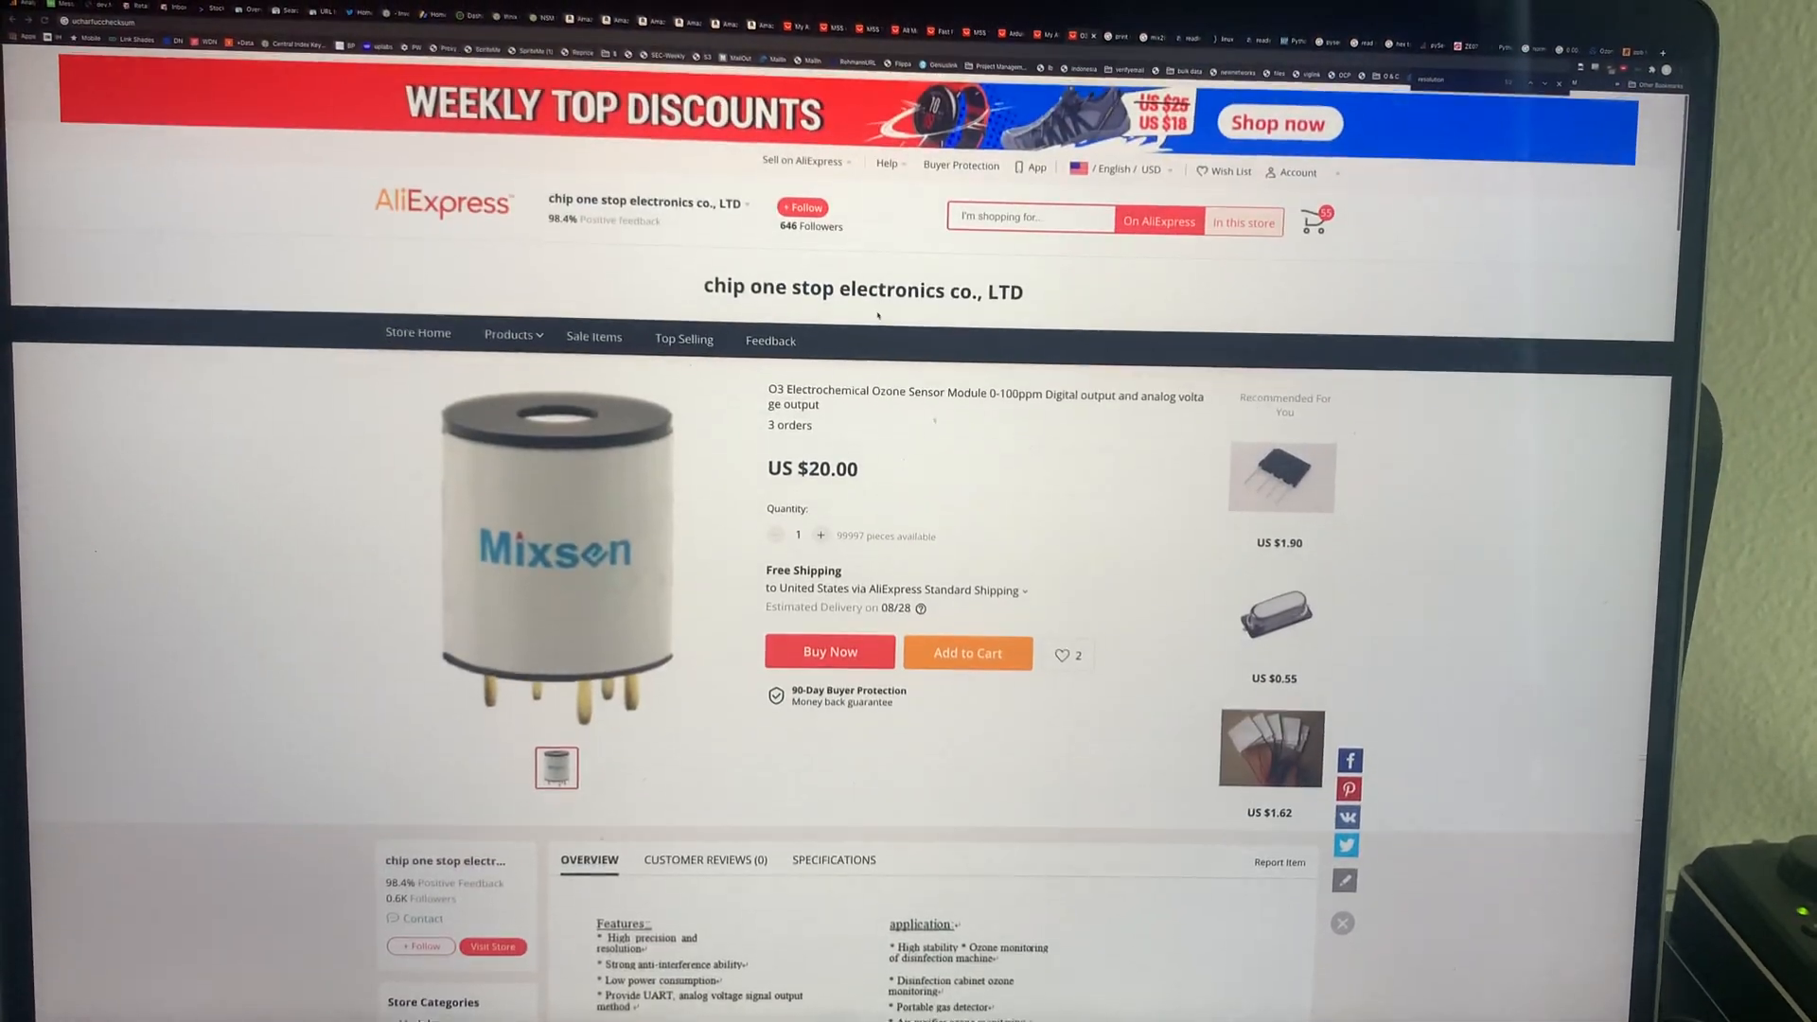